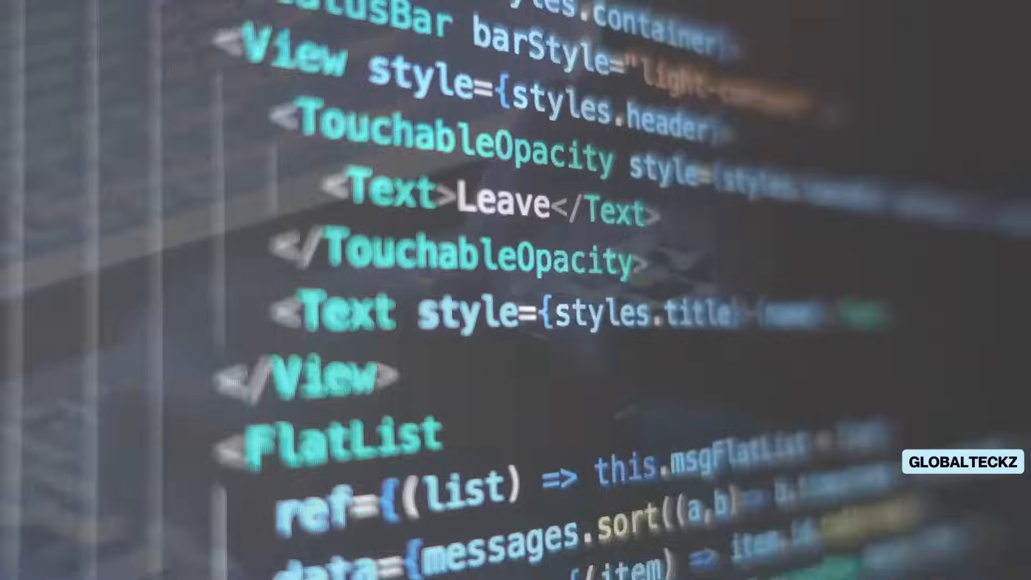
scroll("down", 3)
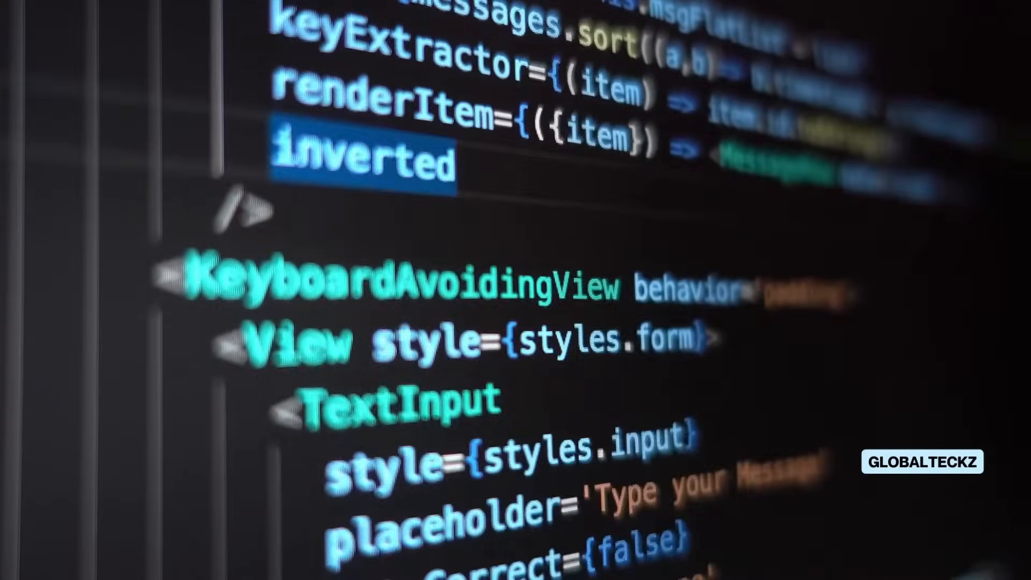